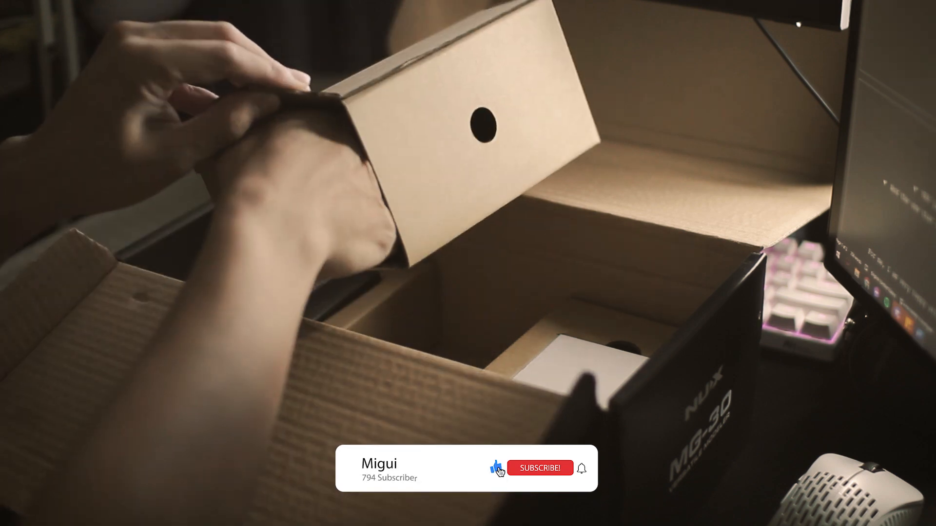
pyautogui.click(537, 468)
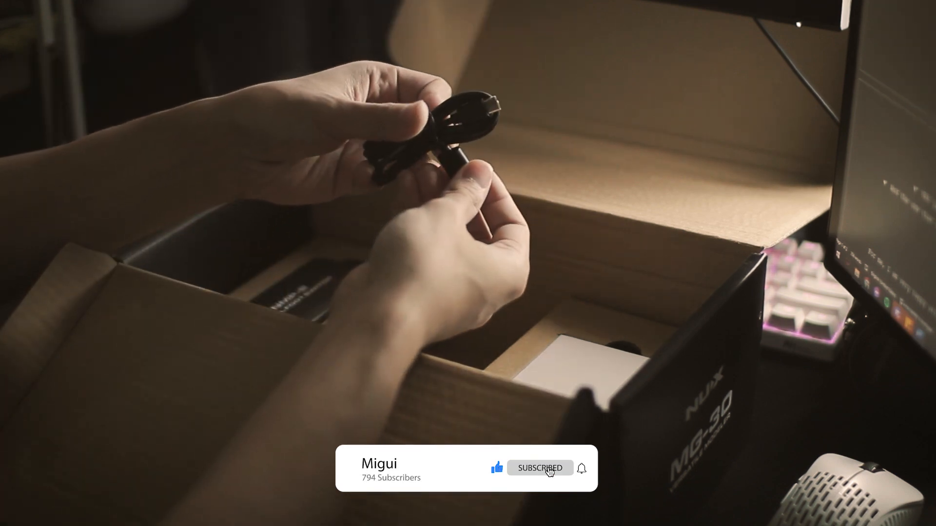